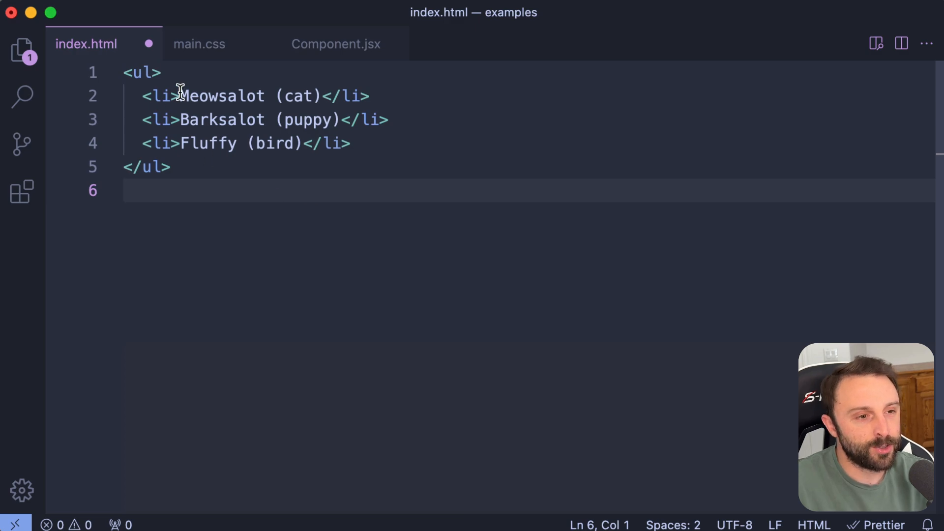
- Try a multi-cursor before the pet names, adding test text 'okok' to every item and removing it
click(179, 96)
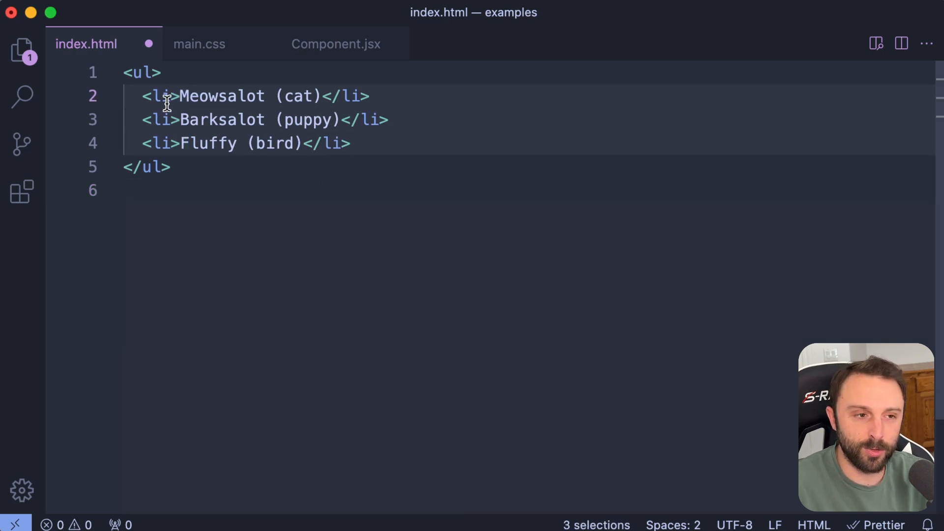
mouse_move(163, 96)
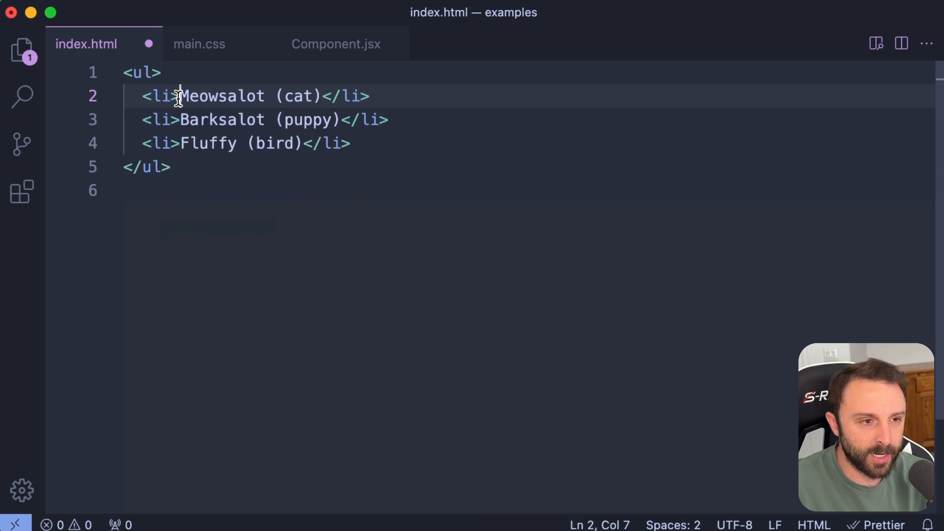
text(okok)
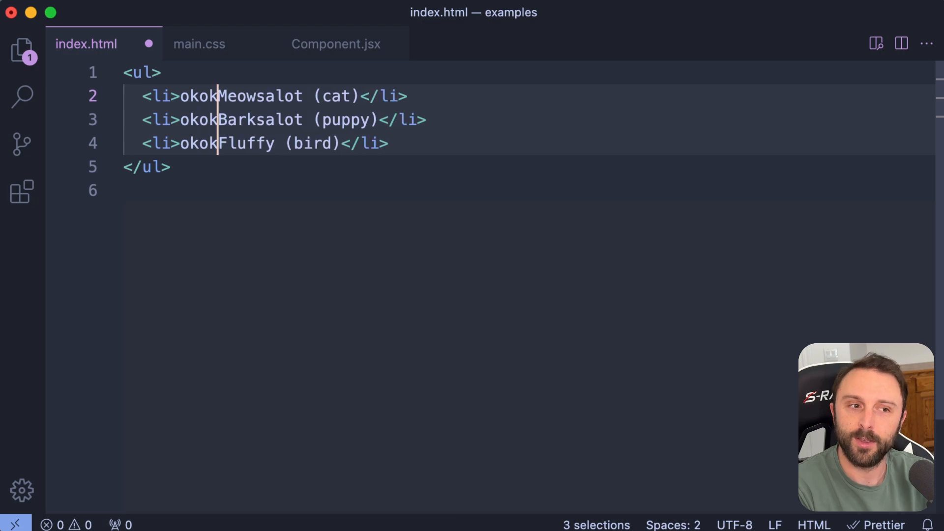
key(Backspace)
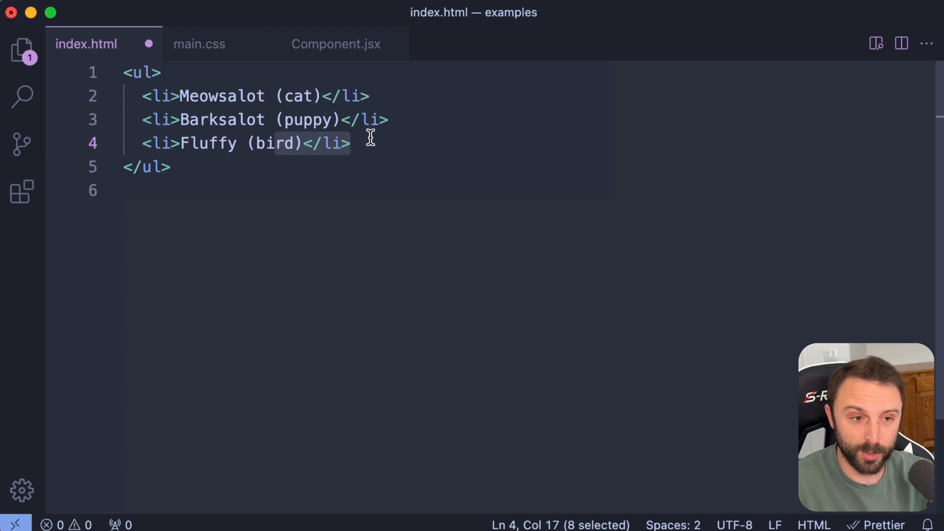
mouse_move(406, 120)
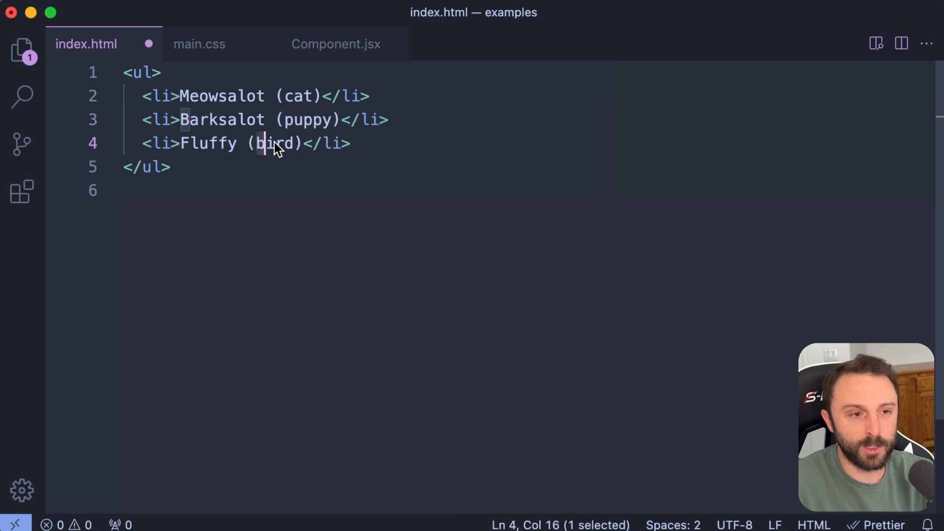
- Move each species, e.g. (cat), in front of the pet name on all three list items
click(175, 96)
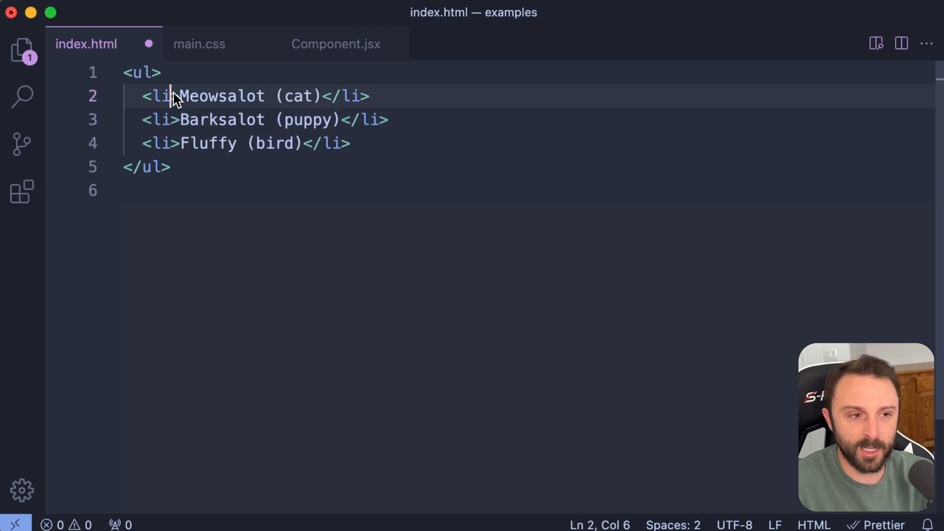
click(370, 95)
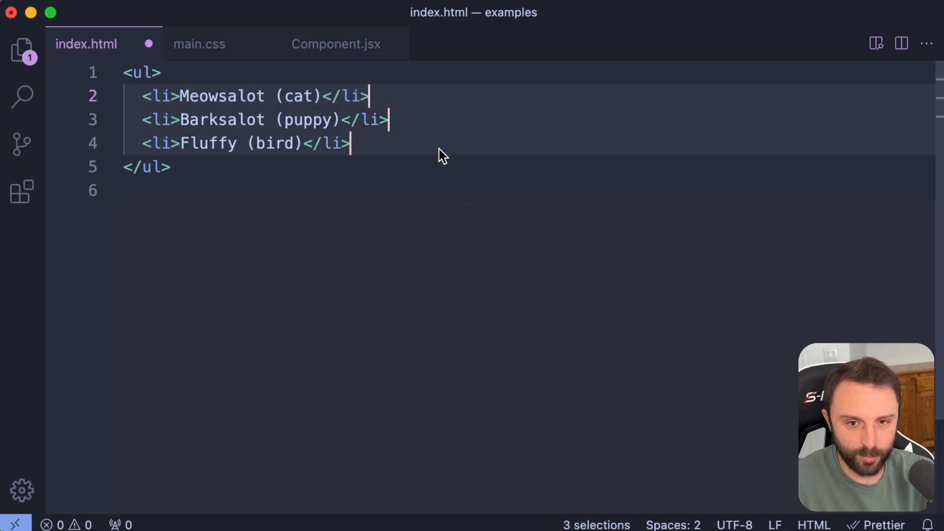
mouse_move(446, 128)
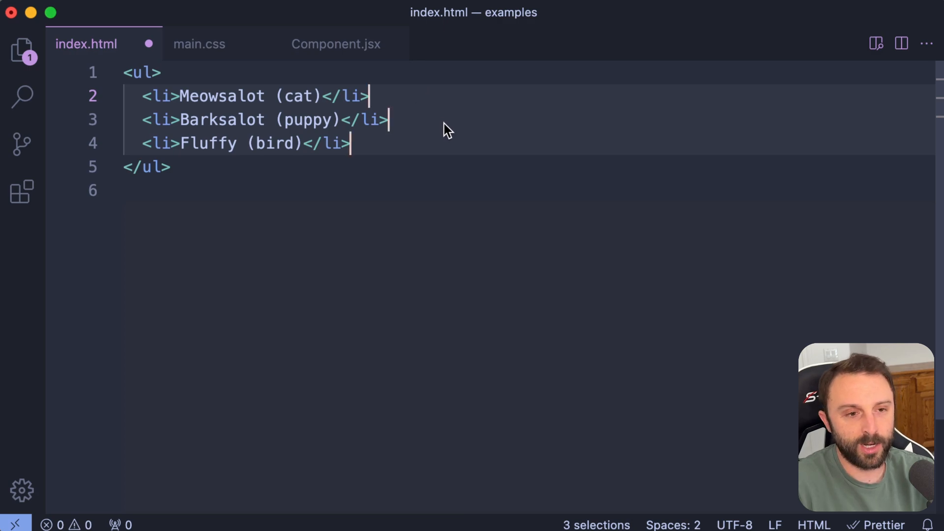
key(Left)
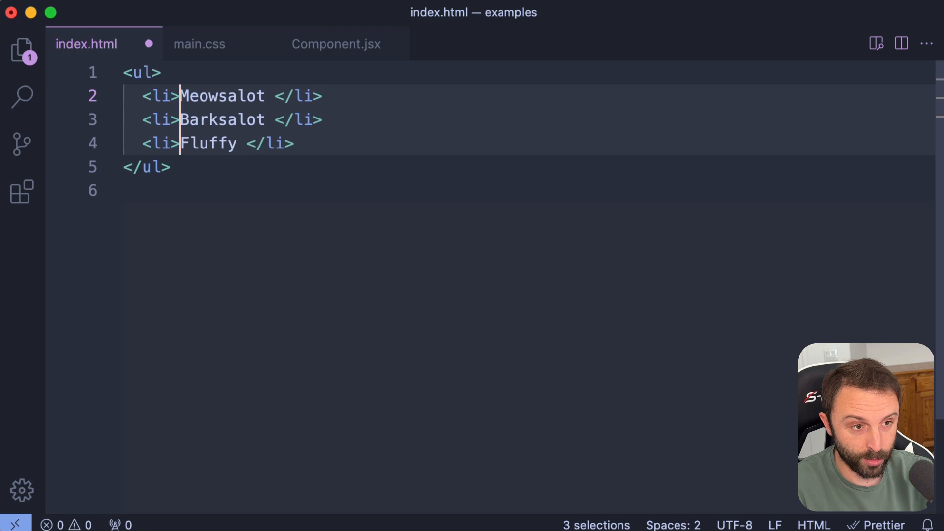
text((cat))
text((puppy) )
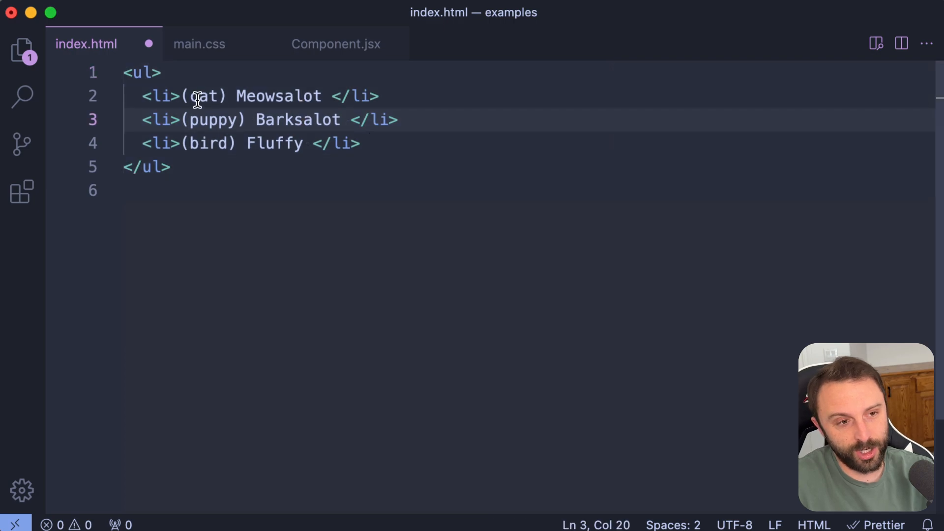
click(353, 96)
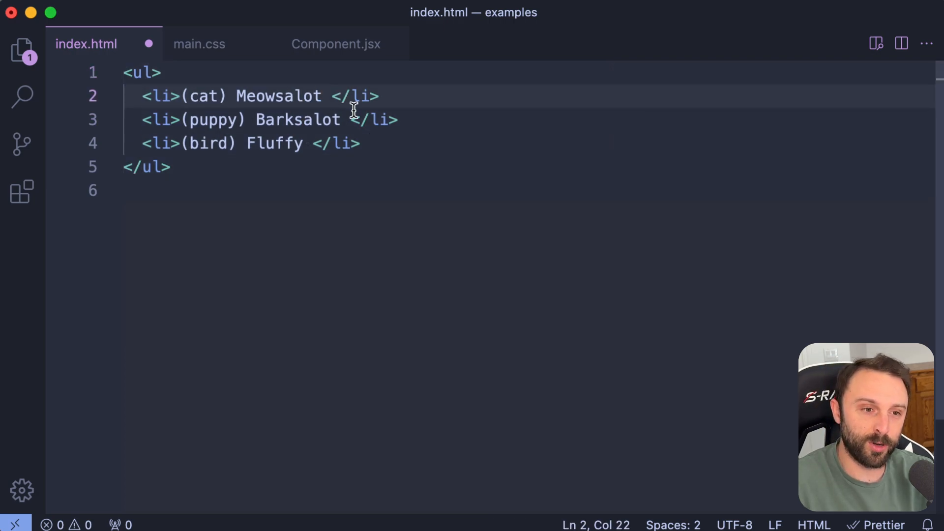
mouse_move(376, 119)
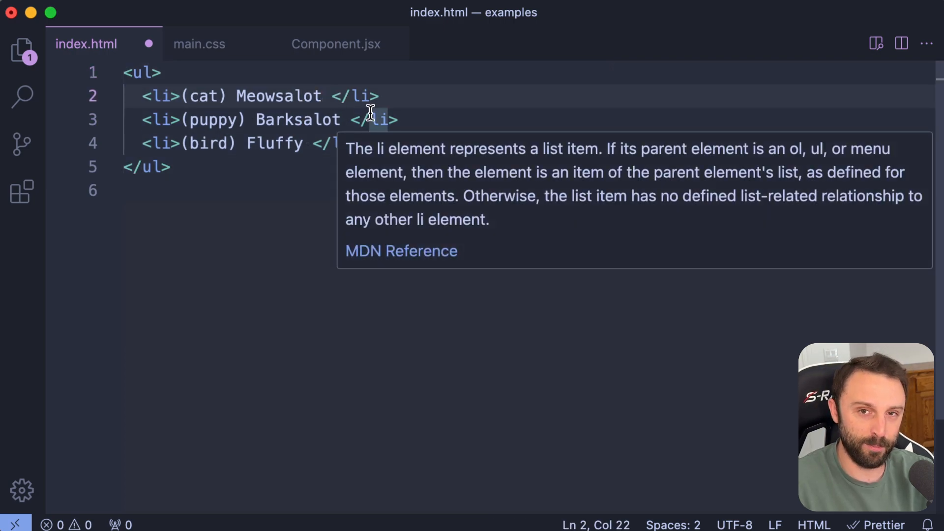
click(419, 119)
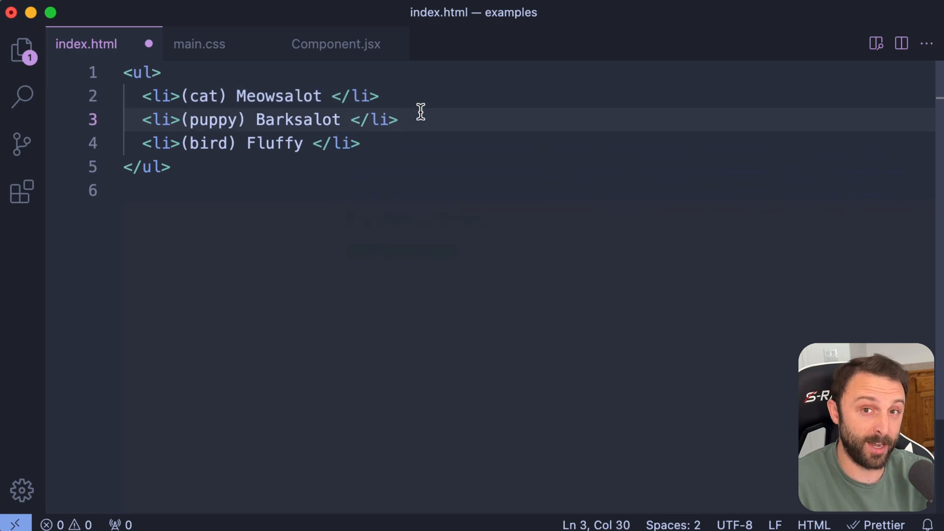
- In main.css, add margin-top: 20px below padding in the .featured rule
click(199, 43)
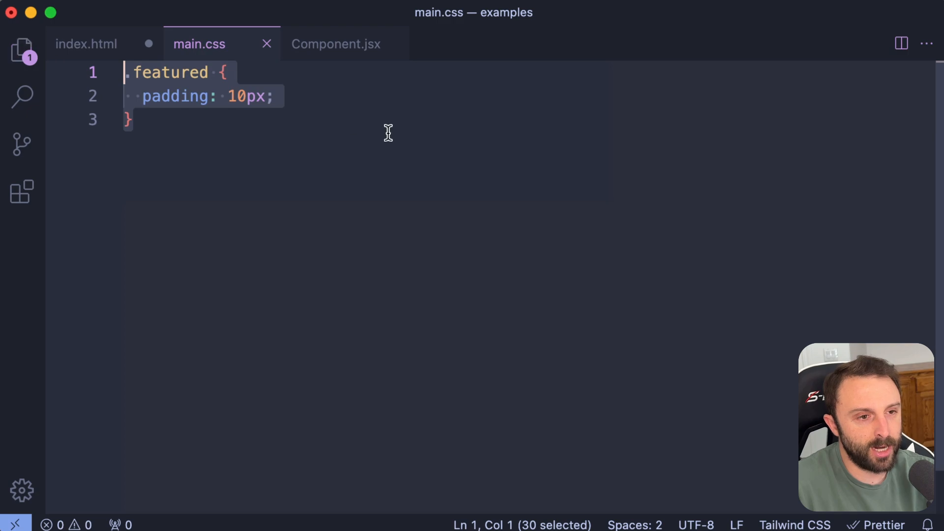
click(351, 96)
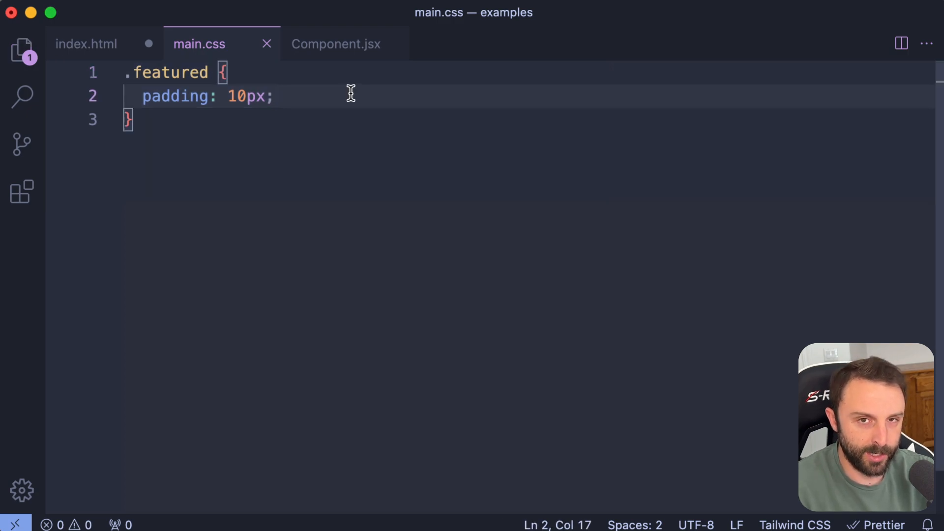
key(Return)
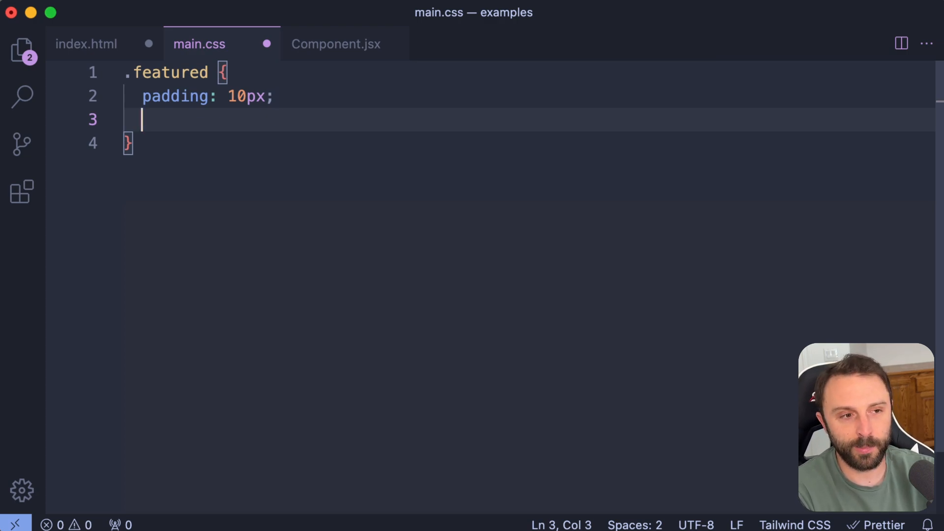
text(mar)
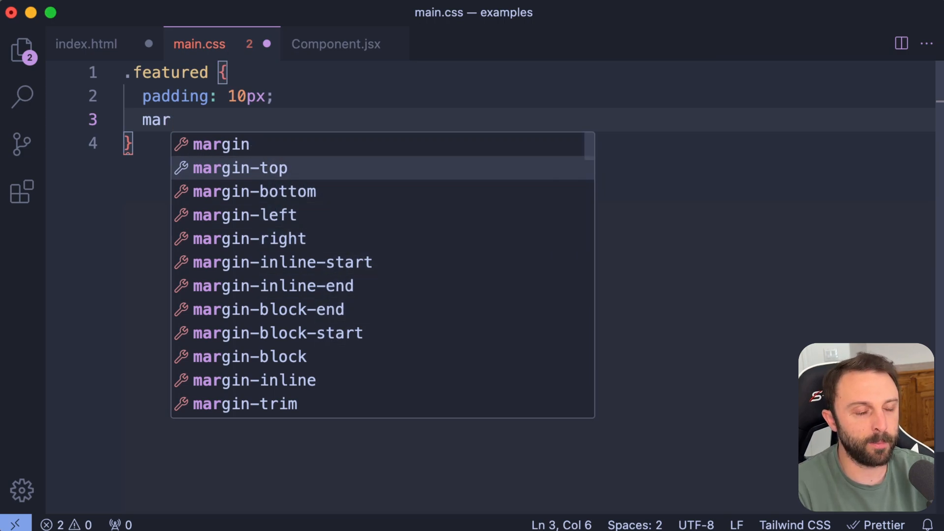
click(240, 168)
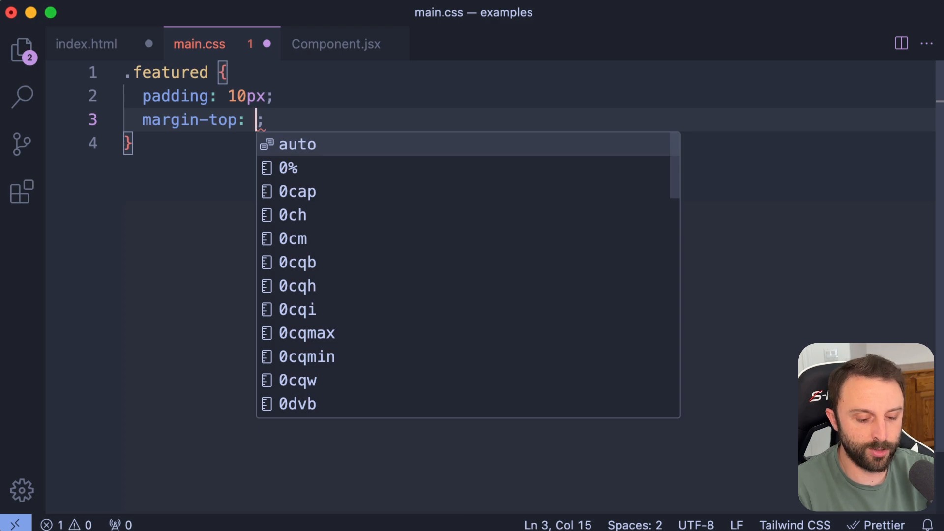
text(20px)
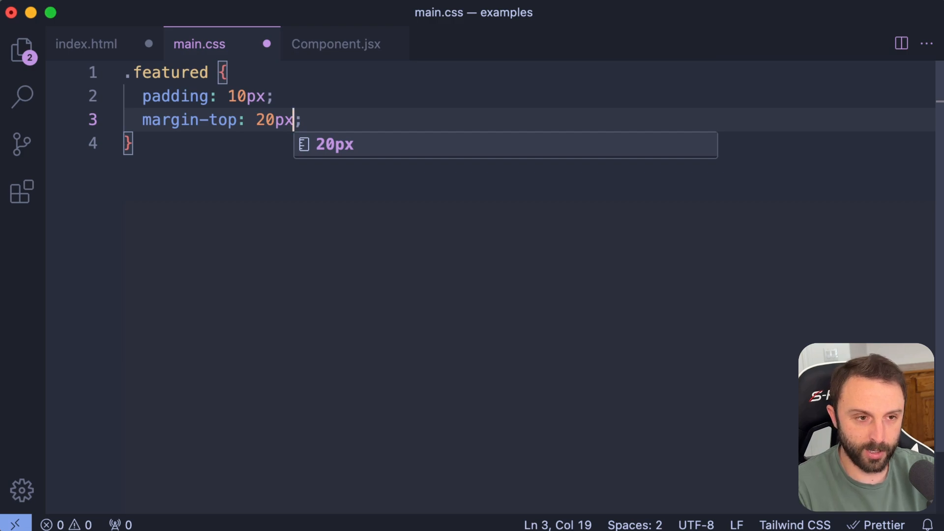
key(Escape)
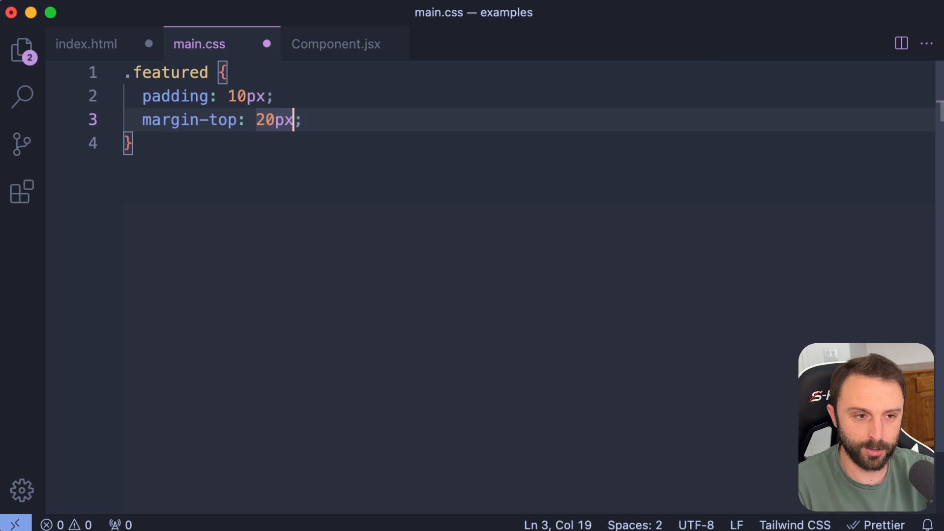
- Add line-height: 1.6 and font-family: sans-serif to the .featured rule
key(Return)
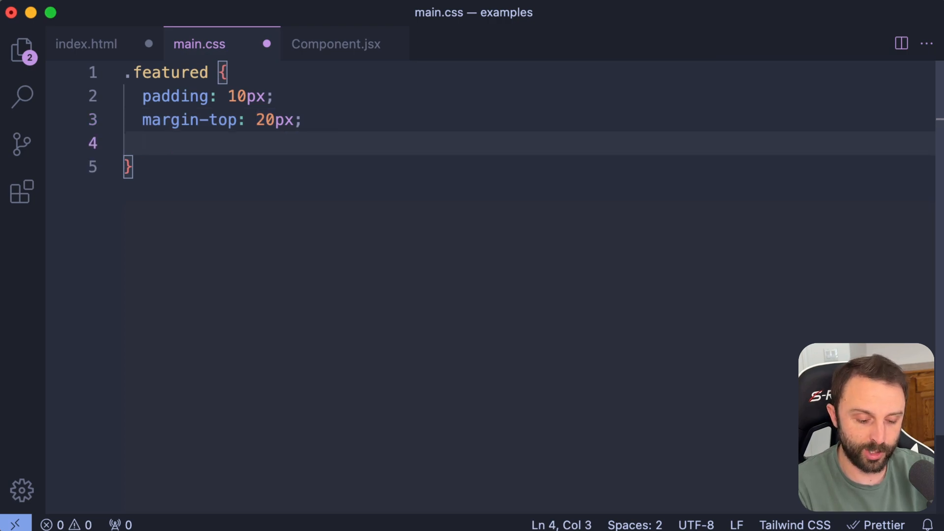
text(line-height: 1.;)
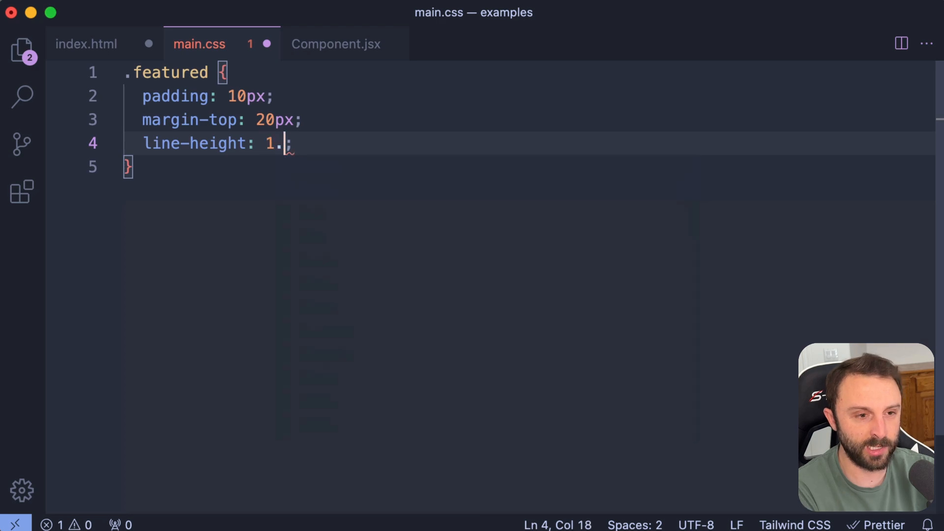
text(6)
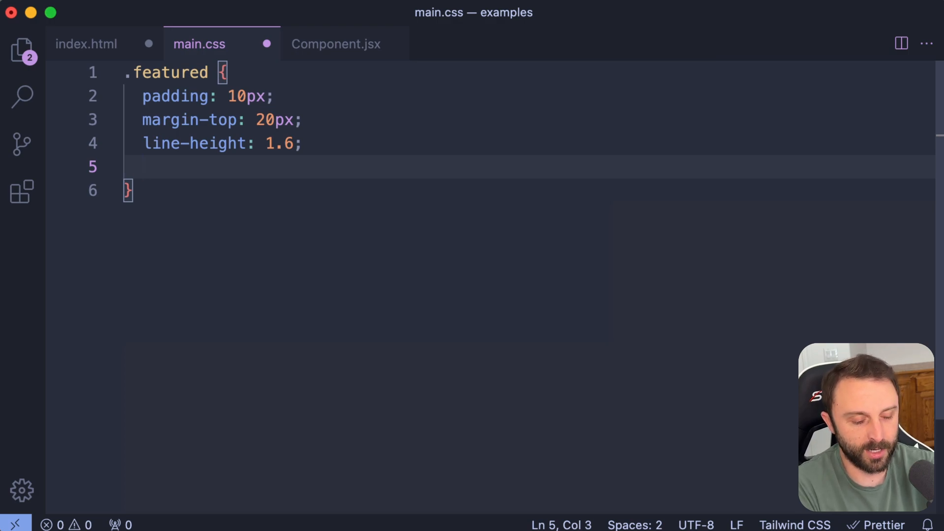
text(font-family: sans-serif)
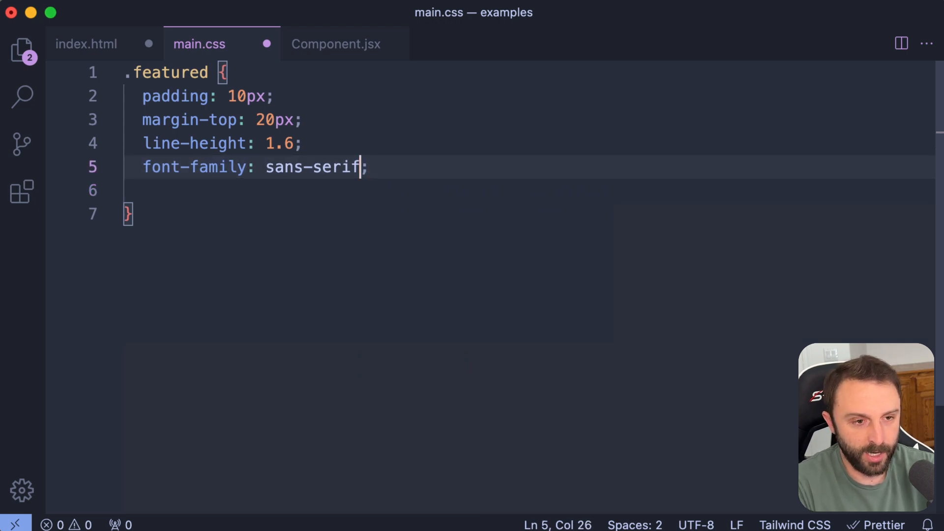
text(;)
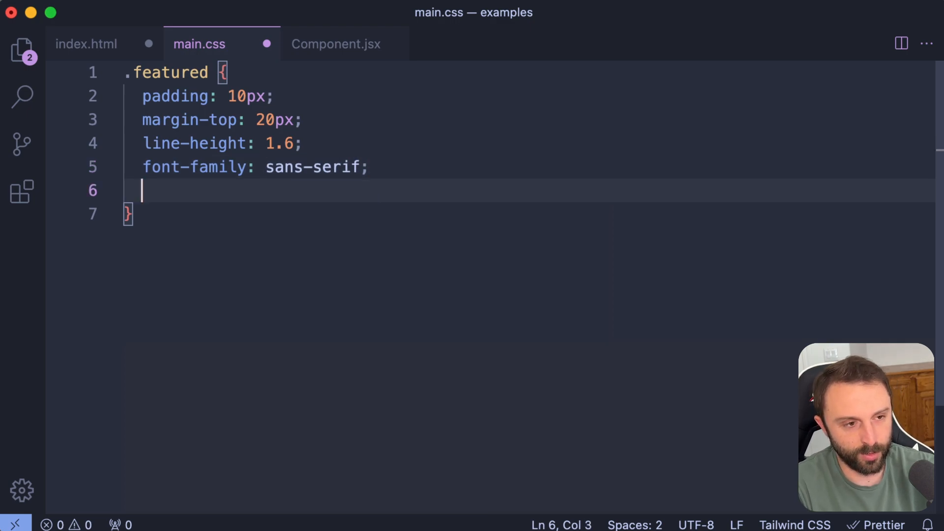
click(336, 43)
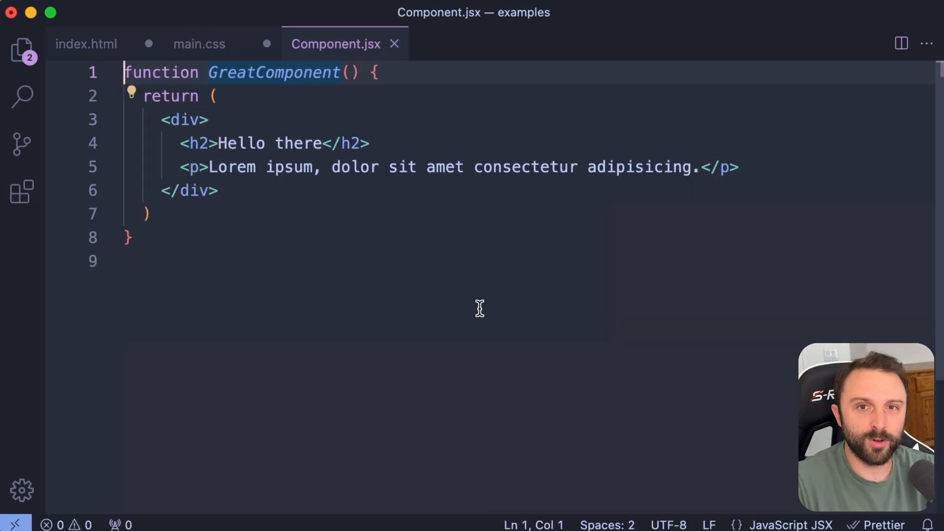
- Change the opening heading tag to h3, leaving the closing h2 mismatched
click(341, 143)
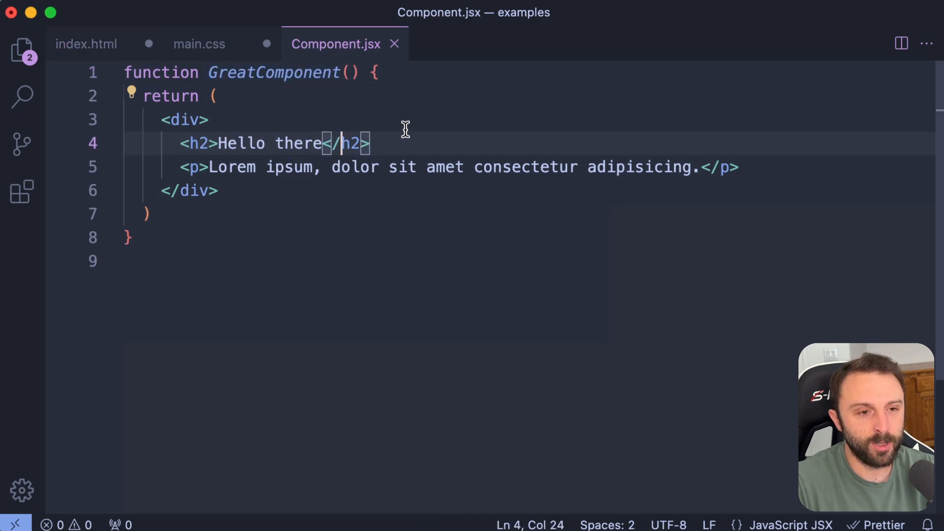
click(187, 120)
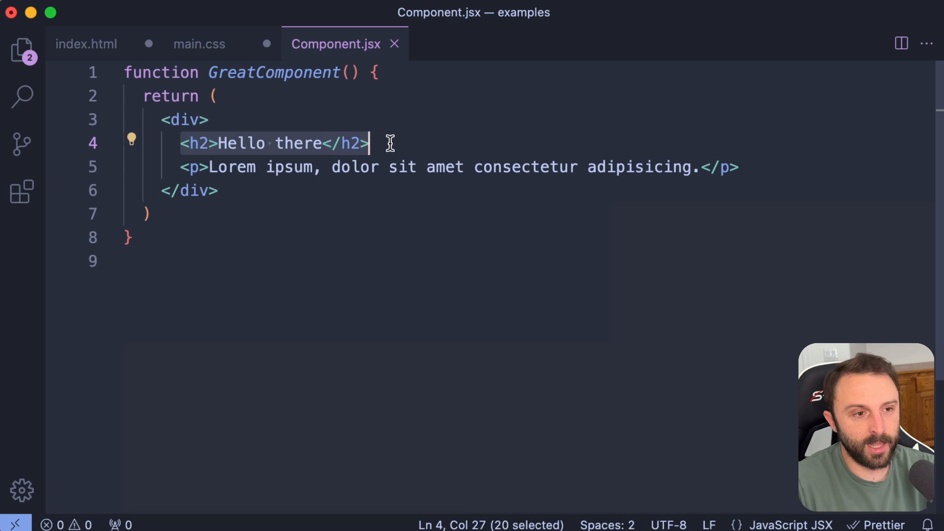
mouse_move(422, 137)
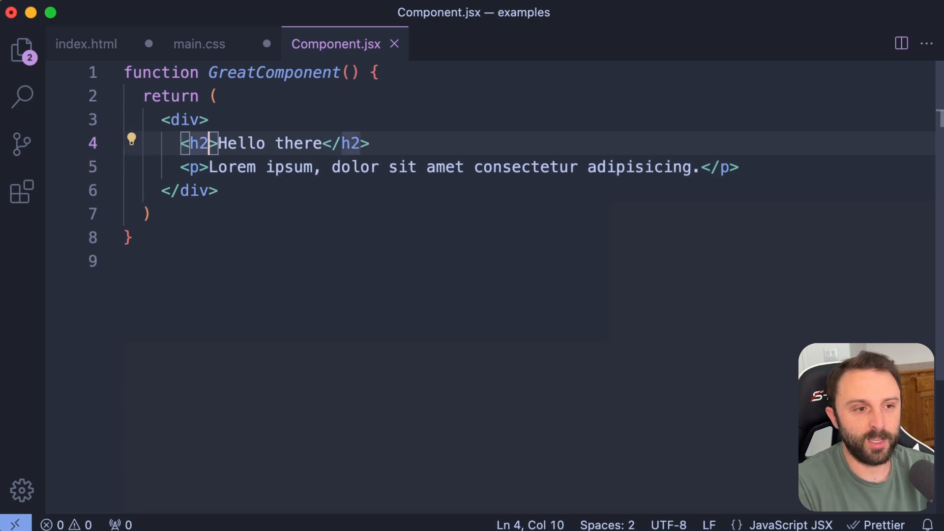
text(3)
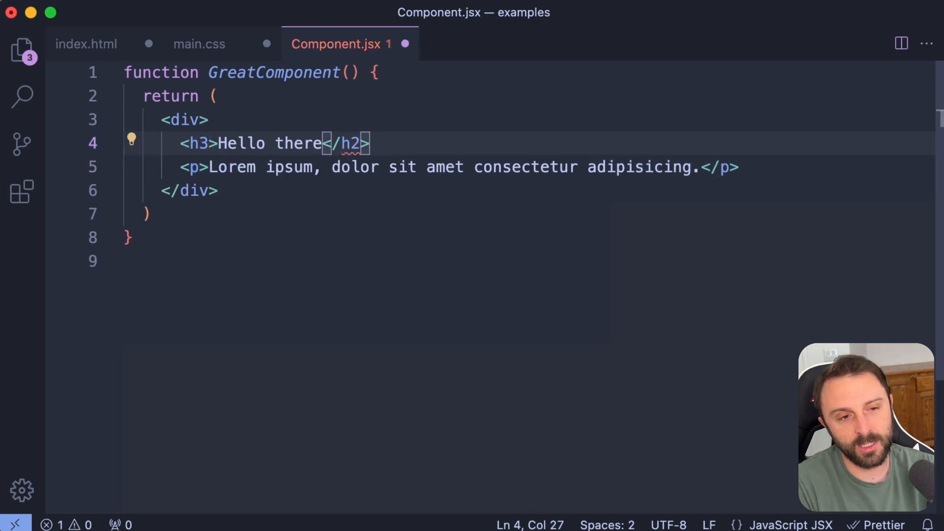
text(3)
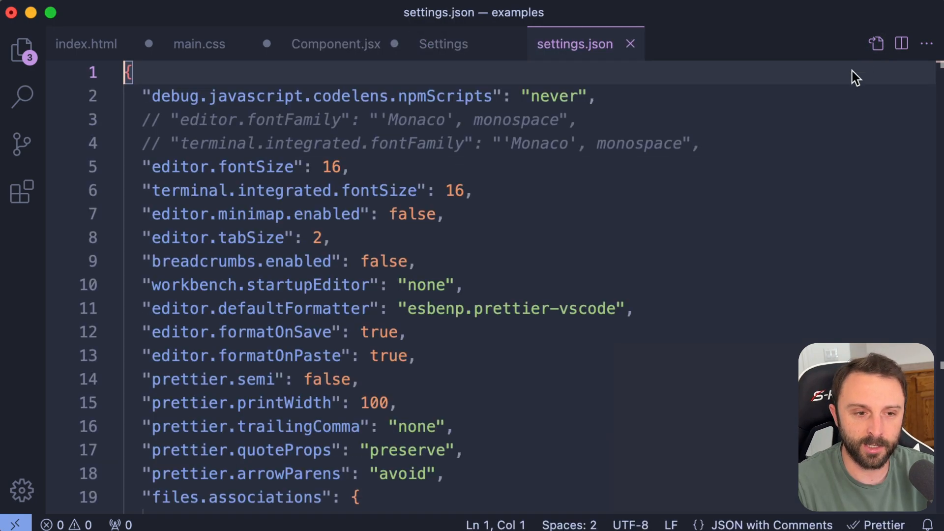
- Scroll settings.json to "editor.linkedEditing": true, then return to Component.jsx
scroll(down, 3)
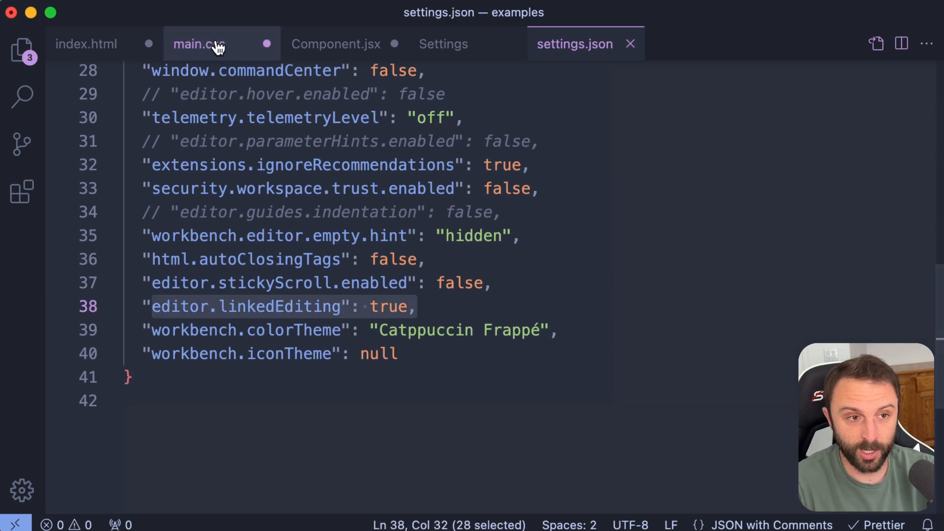
click(335, 44)
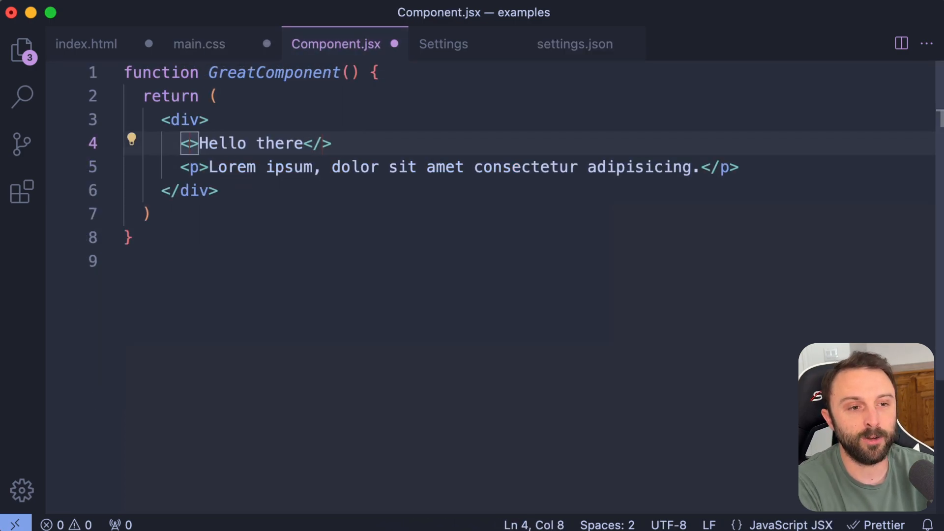
- Rename the heading to h1 and the paragraph to small, both tag pairs updating together
text(h4)
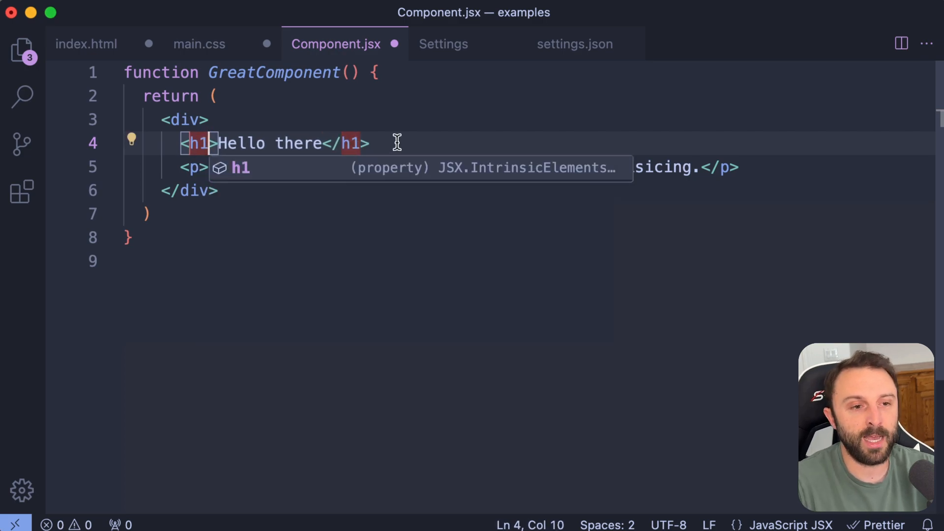
key(Escape)
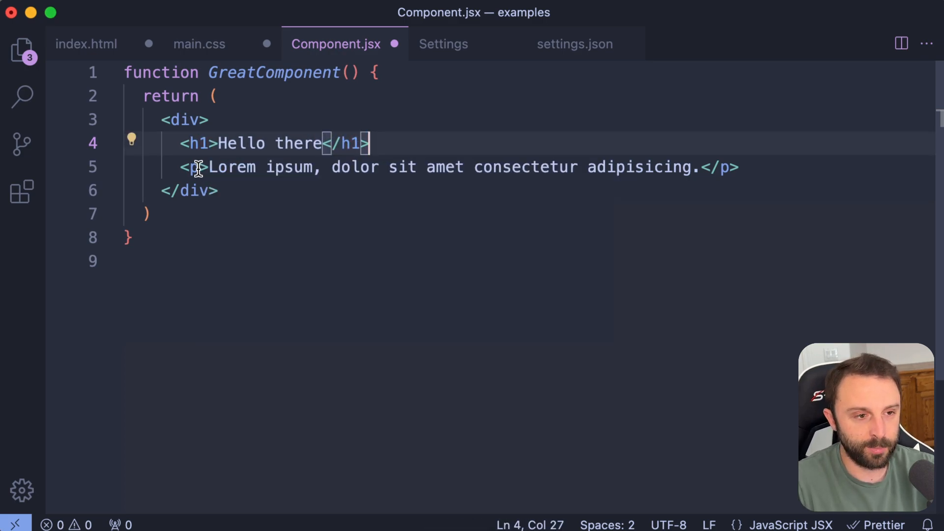
text(s)
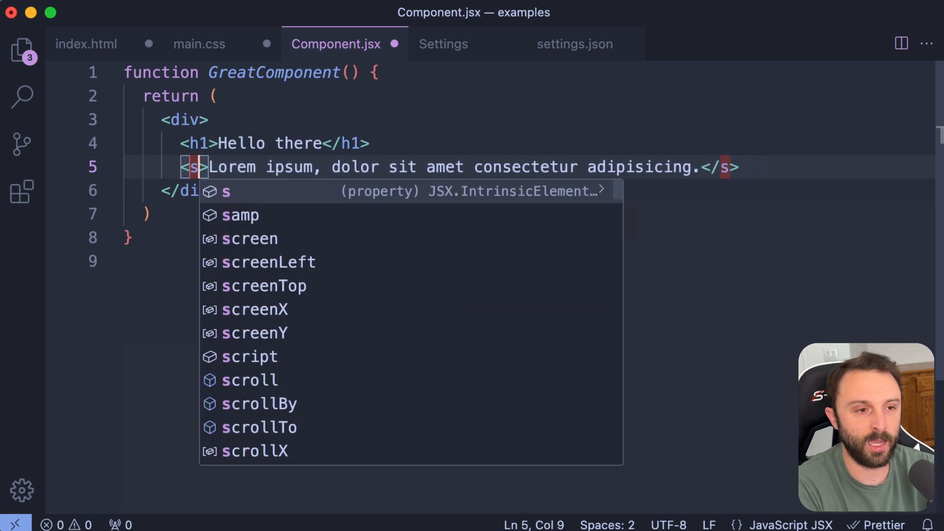
text(mall)
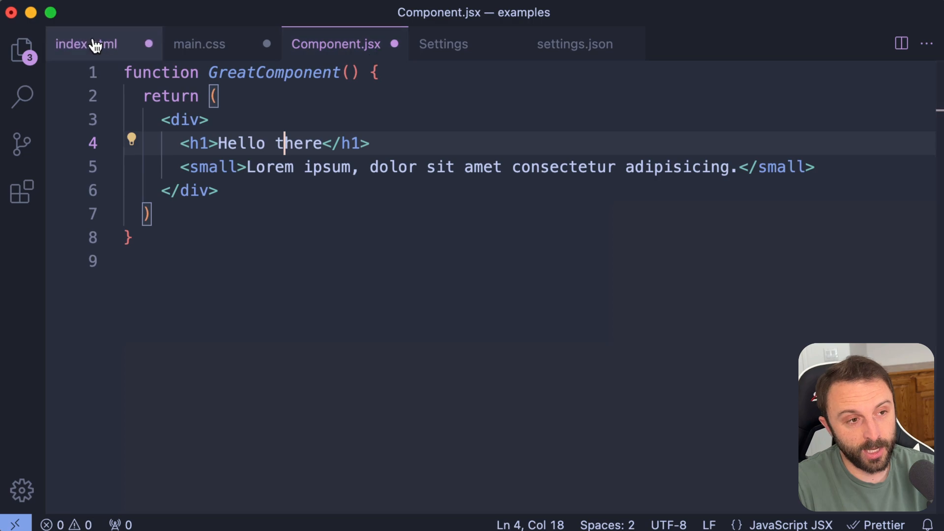
- In index.html, change the pets list from ul to ol, both tags updating together
click(86, 44)
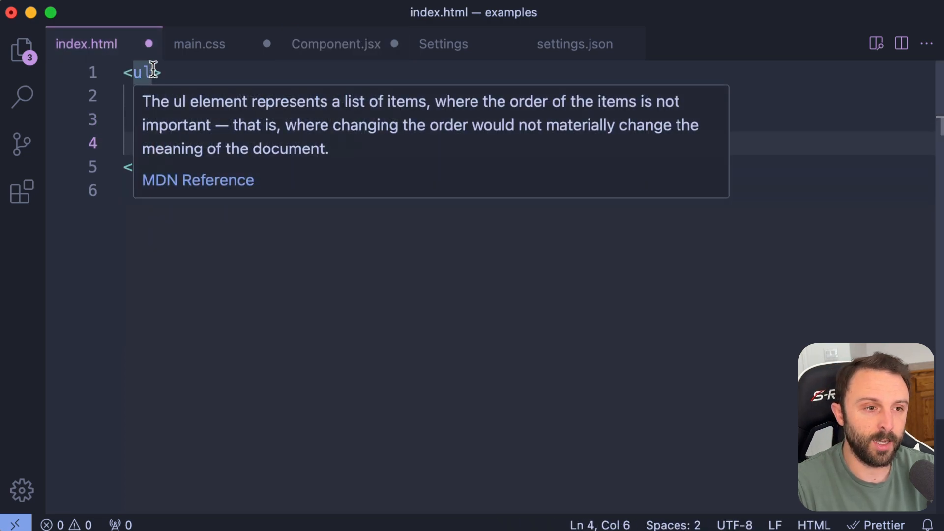
text(ol)
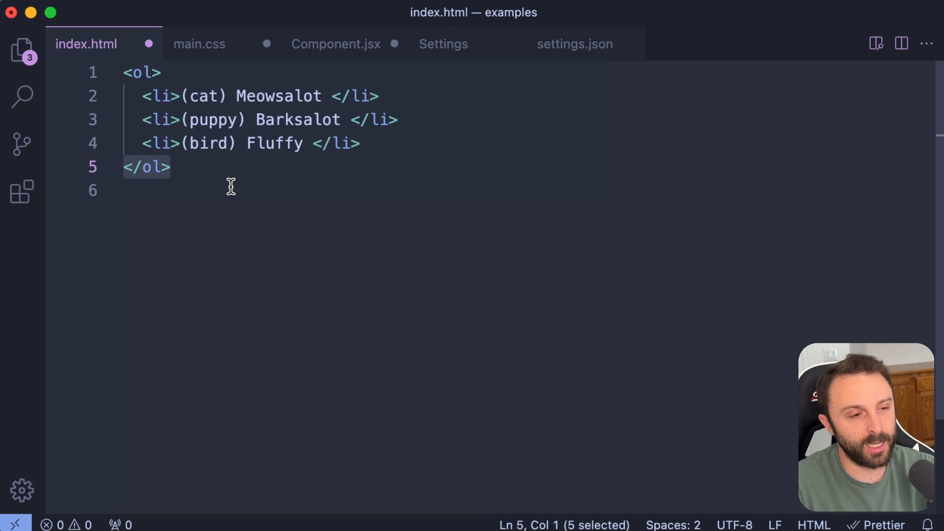
click(240, 190)
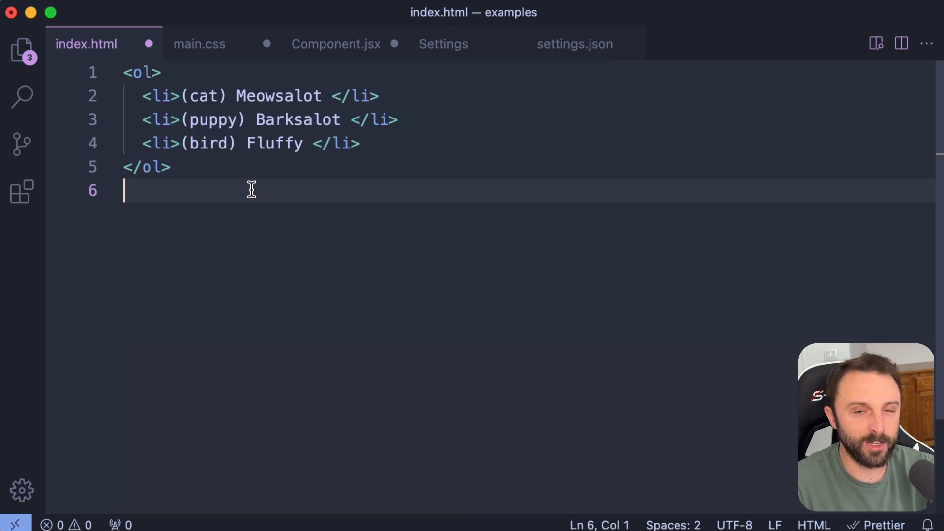
mouse_move(670, 266)
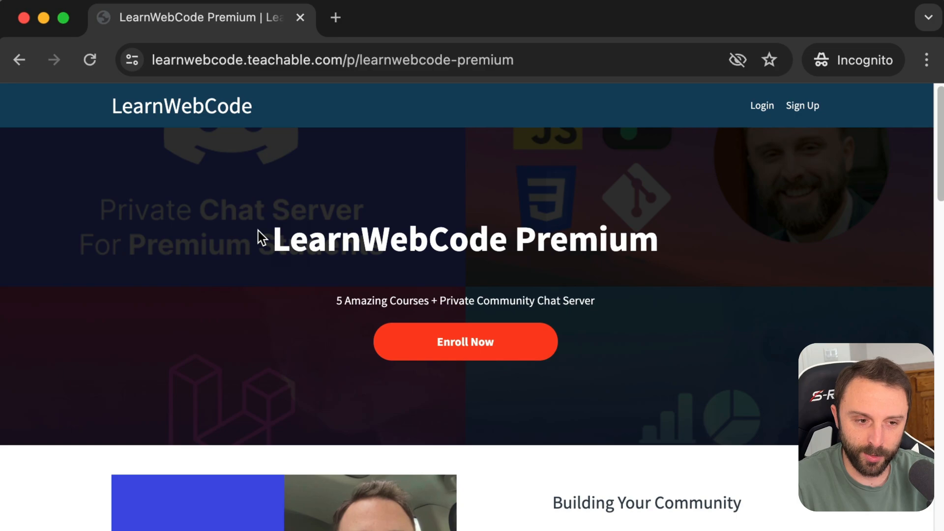
mouse_move(418, 313)
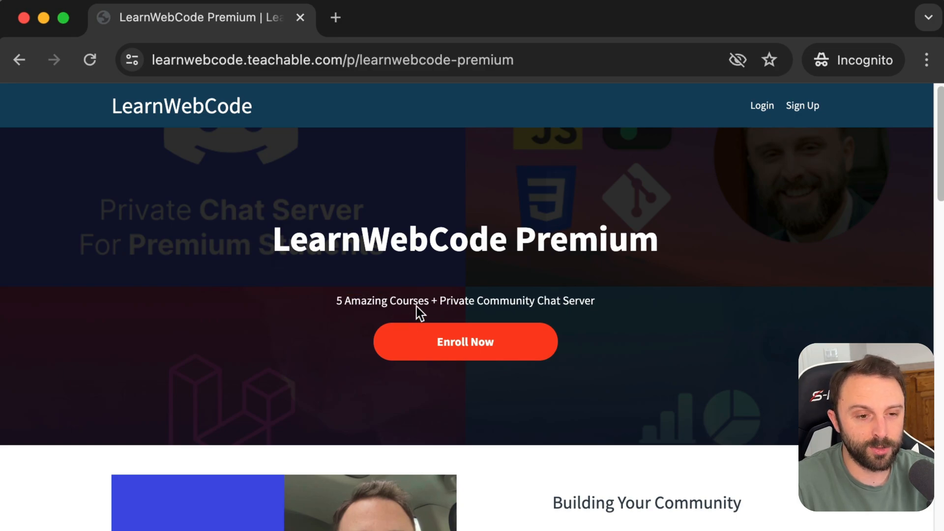
- Scroll through the LearnWebCode Premium page's five included courses and back to the top
scroll(down, 3)
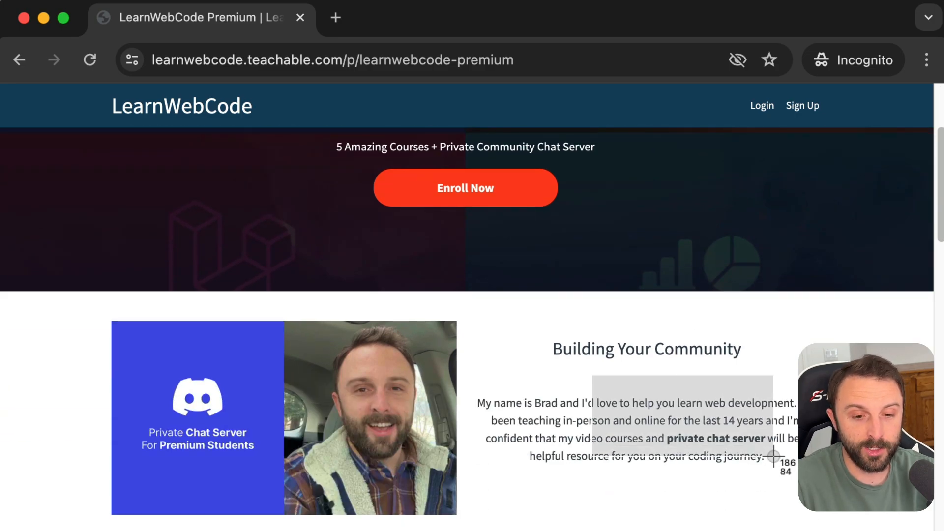
scroll(down, 3)
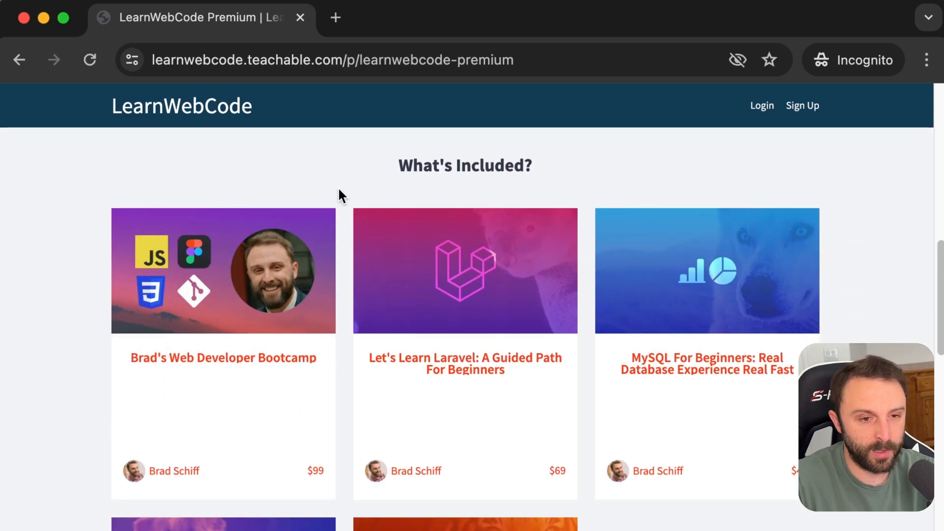
scroll(down, 3)
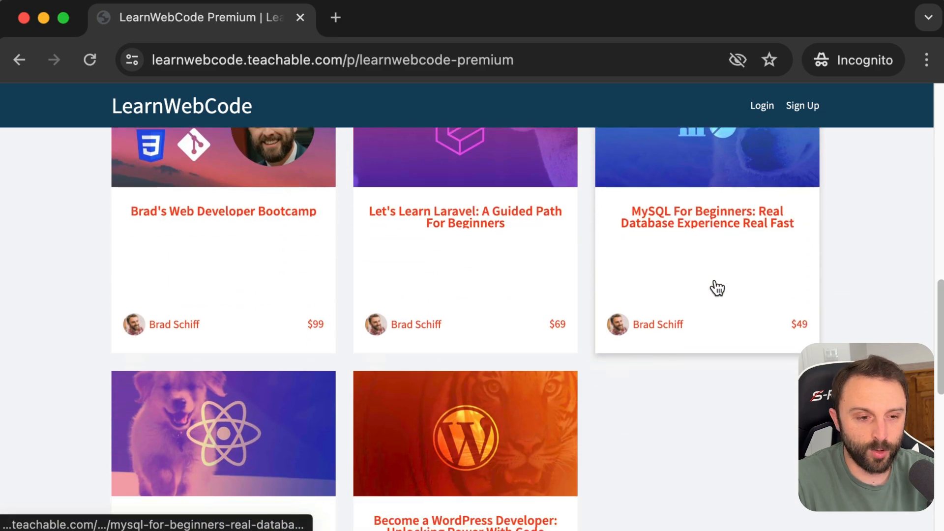
scroll(down, 3)
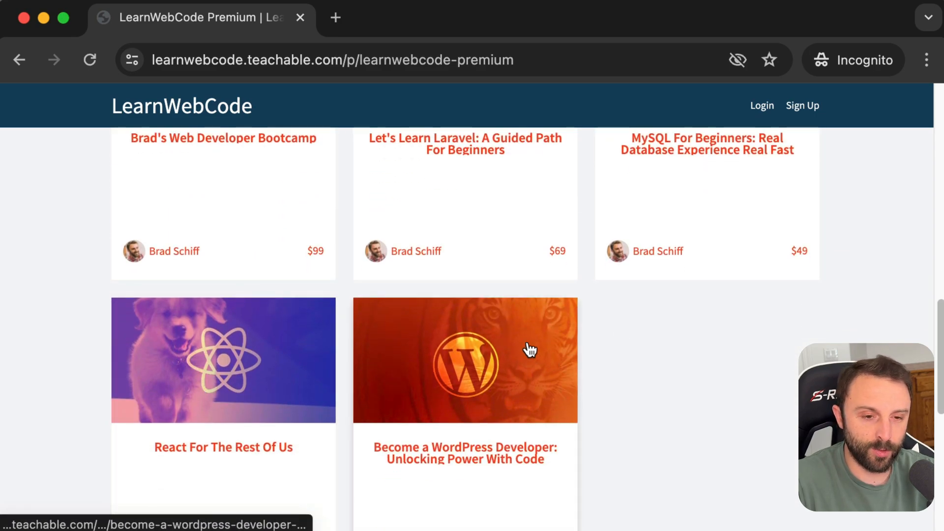
mouse_move(560, 345)
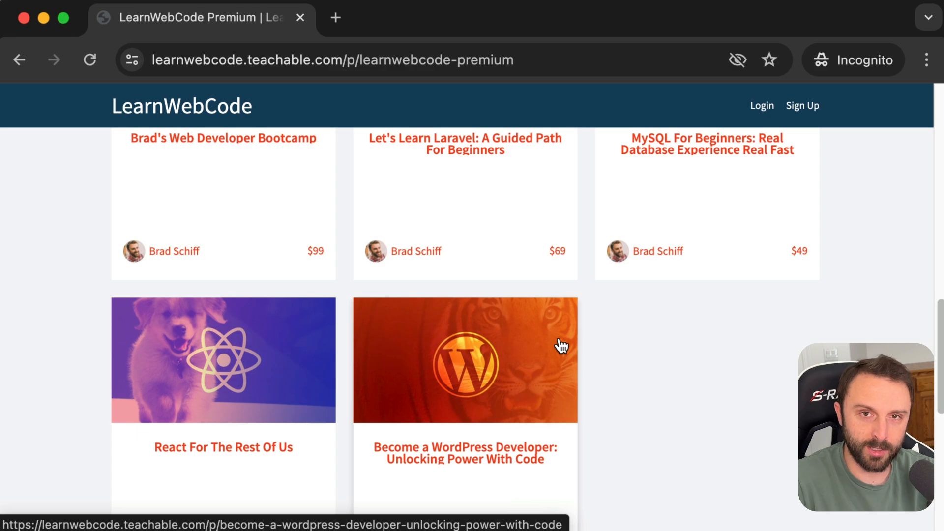
scroll(up, 3)
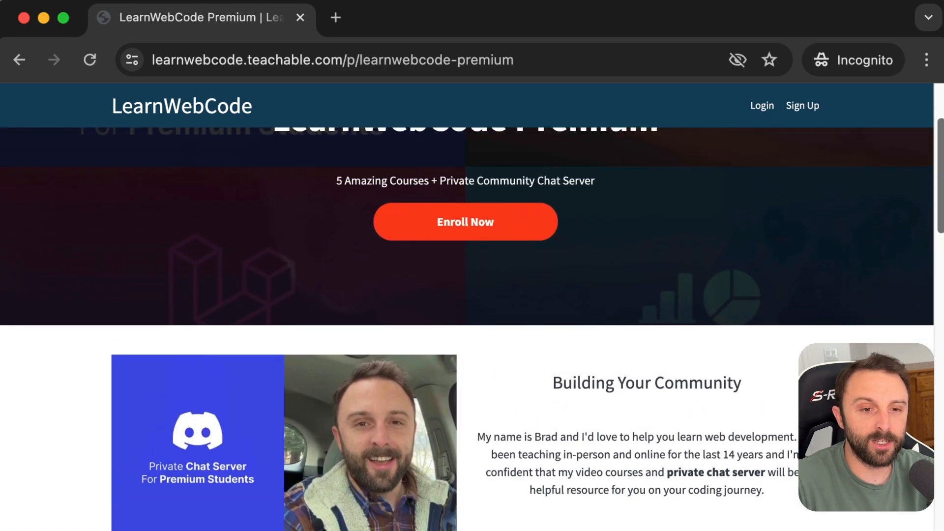
scroll(up, 3)
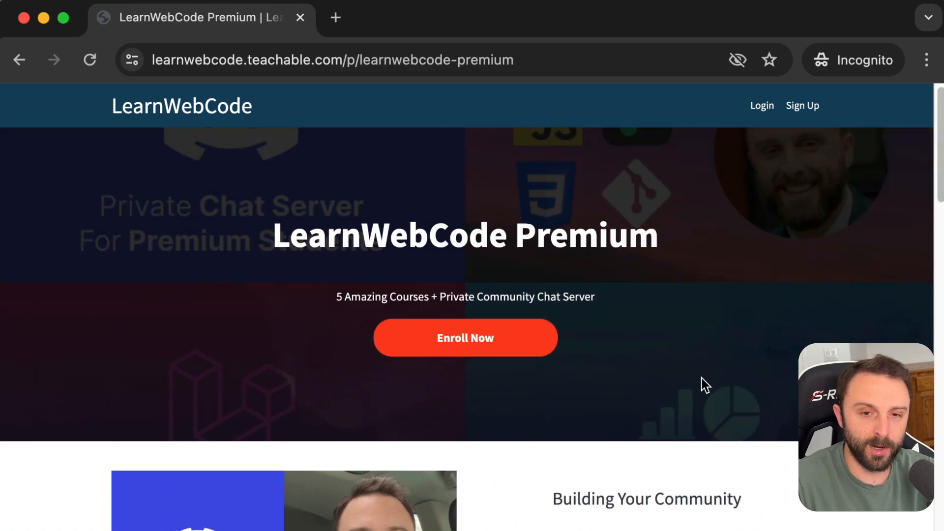